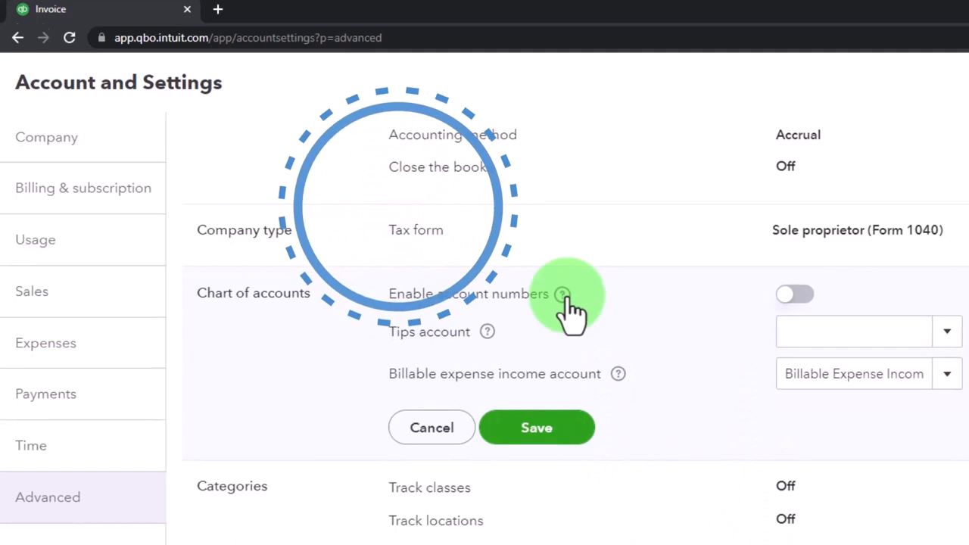
Step: Reveal the help explanation for the Billable expense income account setting
{"action": "scroll", "scroll_direction": "down", "scroll_amount": 3}
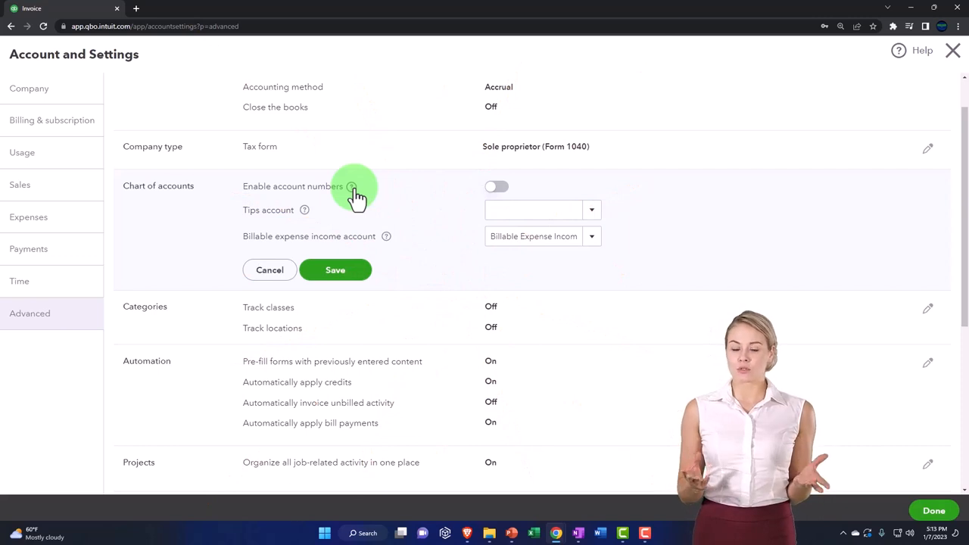
{"action": "mouse_move", "coordinate": [327, 217]}
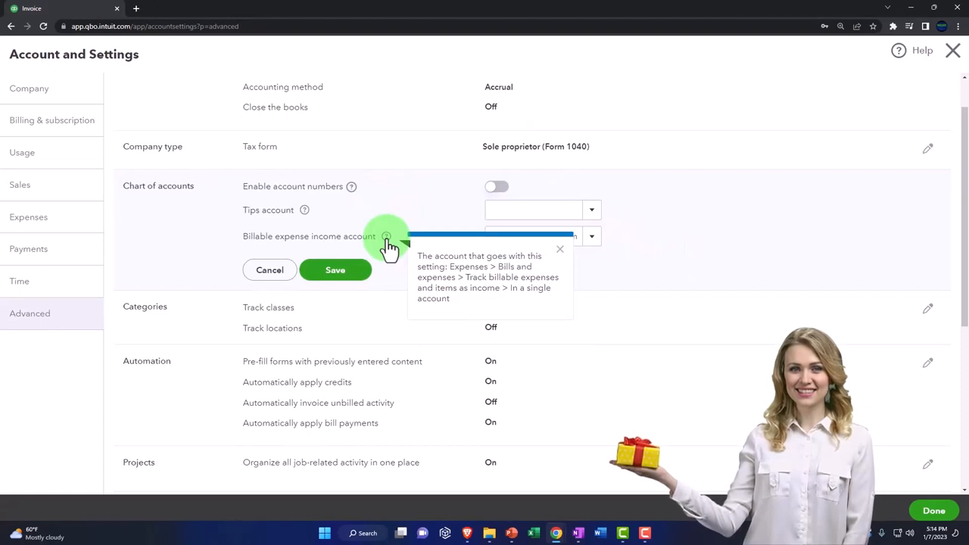
{"action": "mouse_move", "coordinate": [405, 208]}
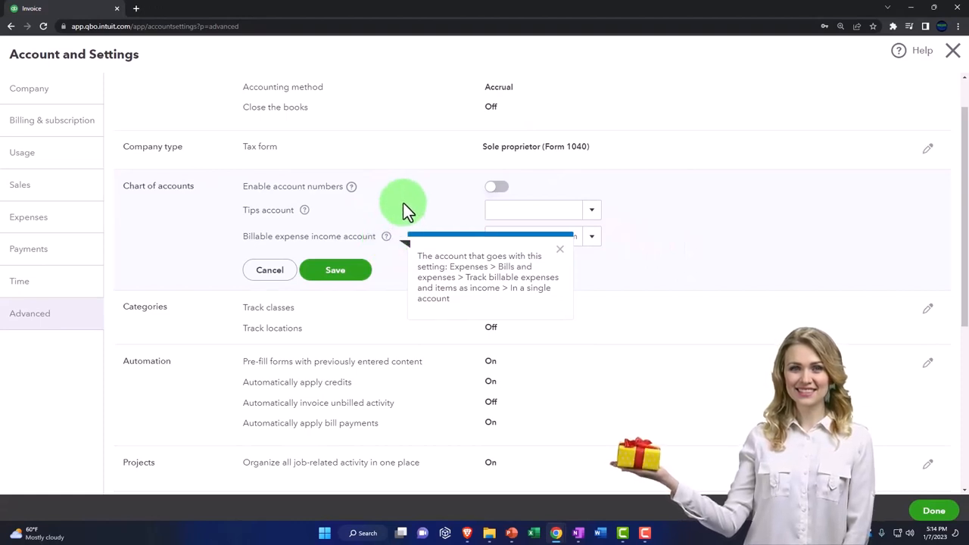
{"action": "left_click", "coordinate": [541, 236]}
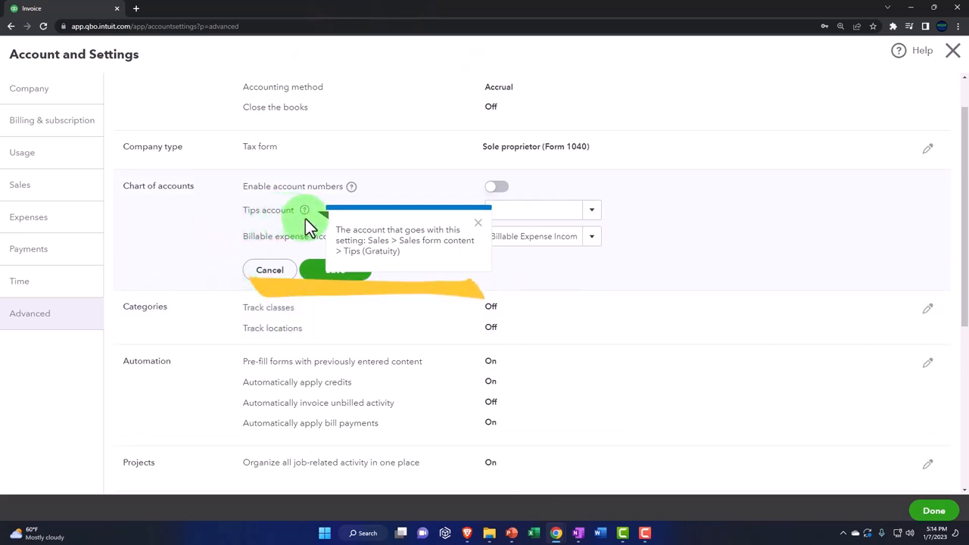
{"action": "mouse_move", "coordinate": [382, 242]}
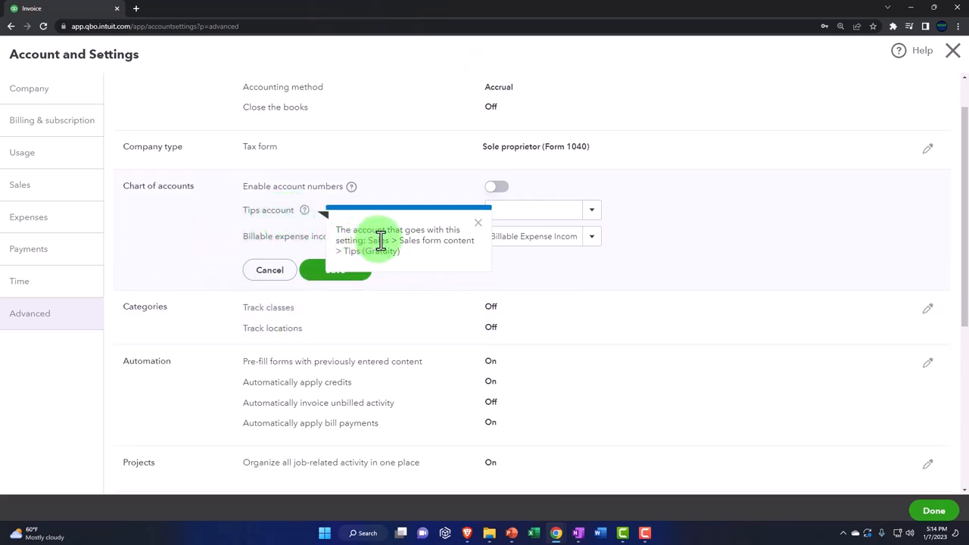
{"action": "mouse_move", "coordinate": [435, 261]}
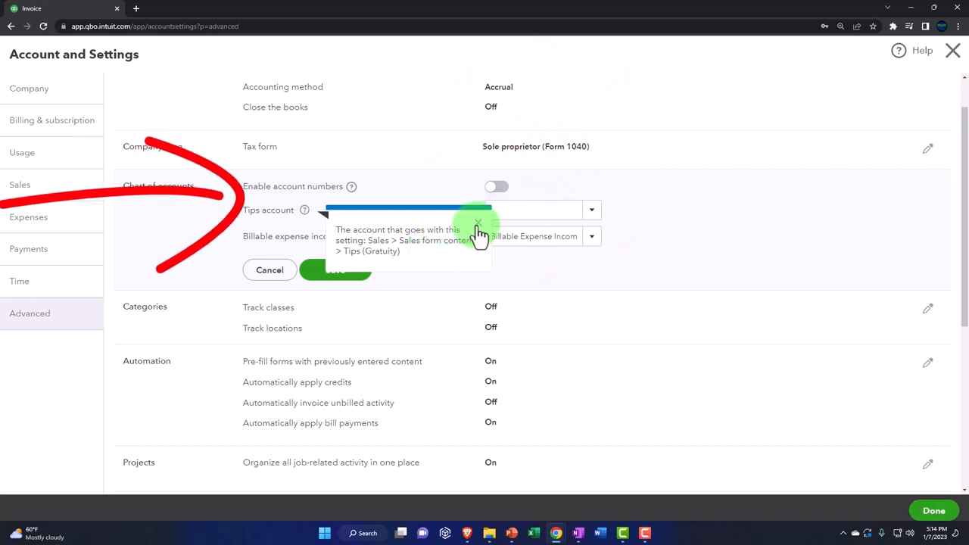
{"action": "mouse_move", "coordinate": [549, 291]}
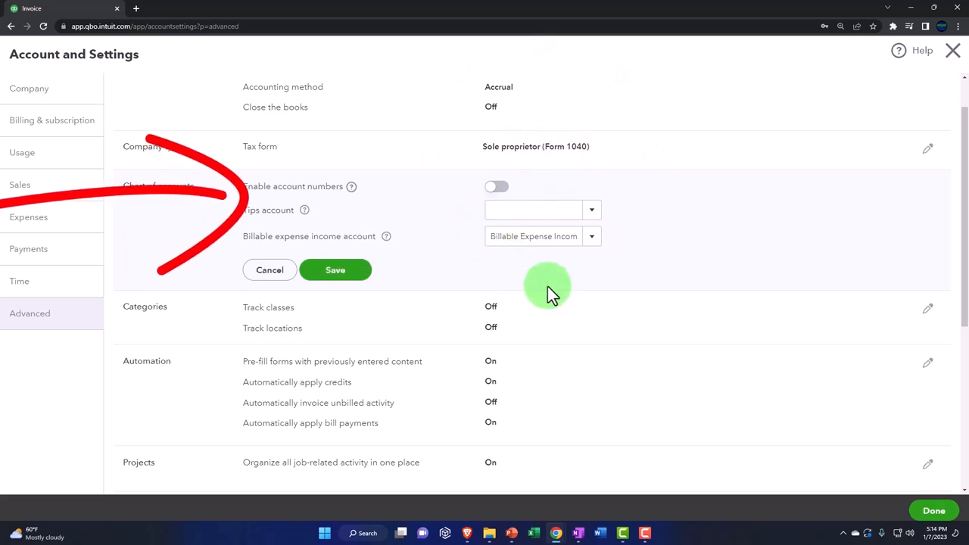